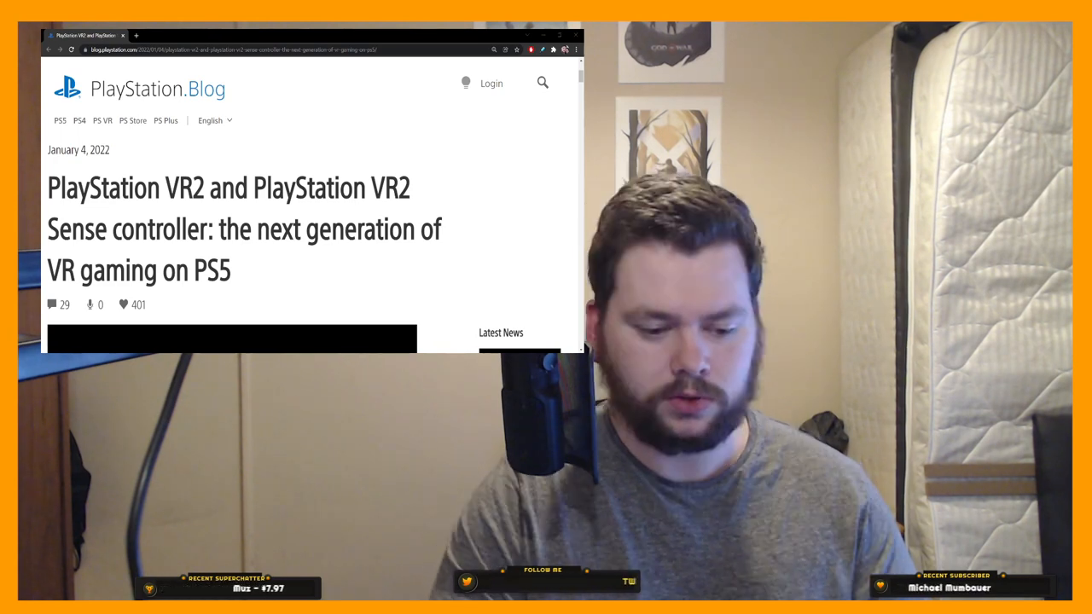
Read into the introduction and highlight the paragraph on the new era of VR gaming on PS5.
scroll(down, 3)
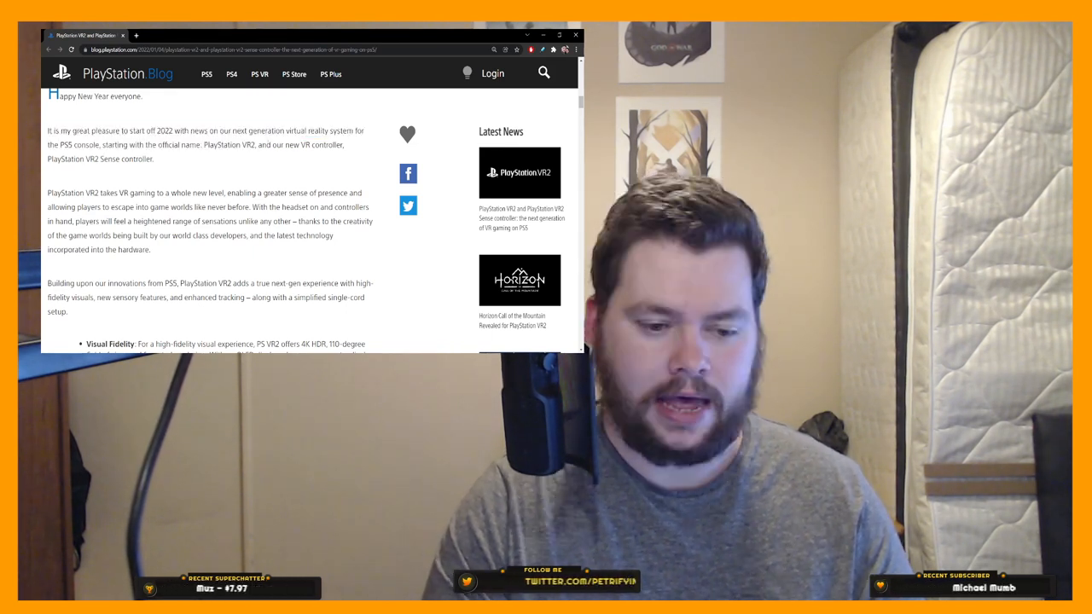
drag(265, 145, 99, 160)
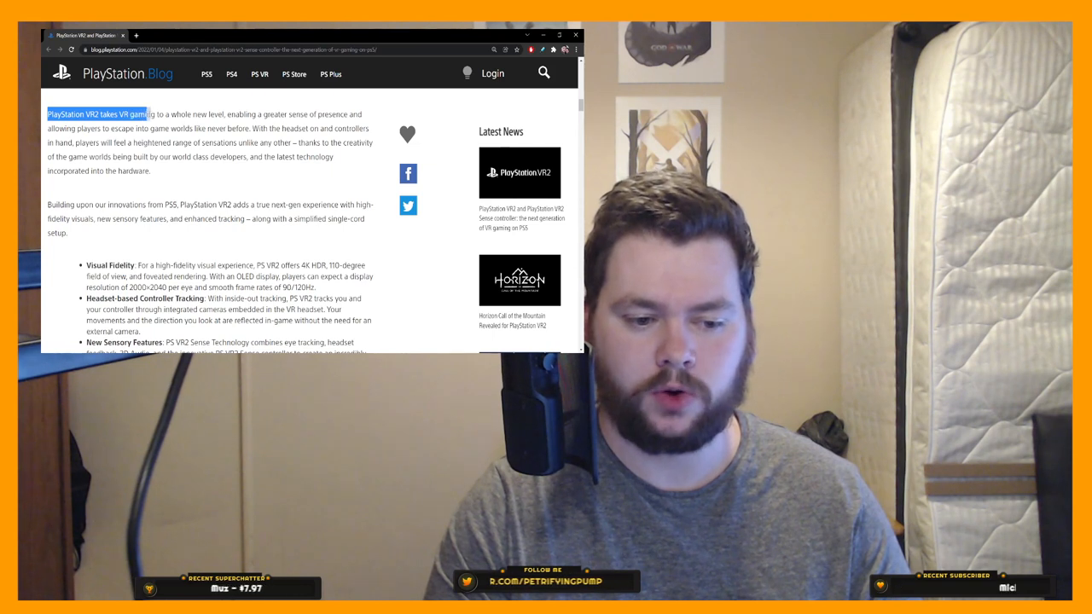
drag(147, 113, 242, 113)
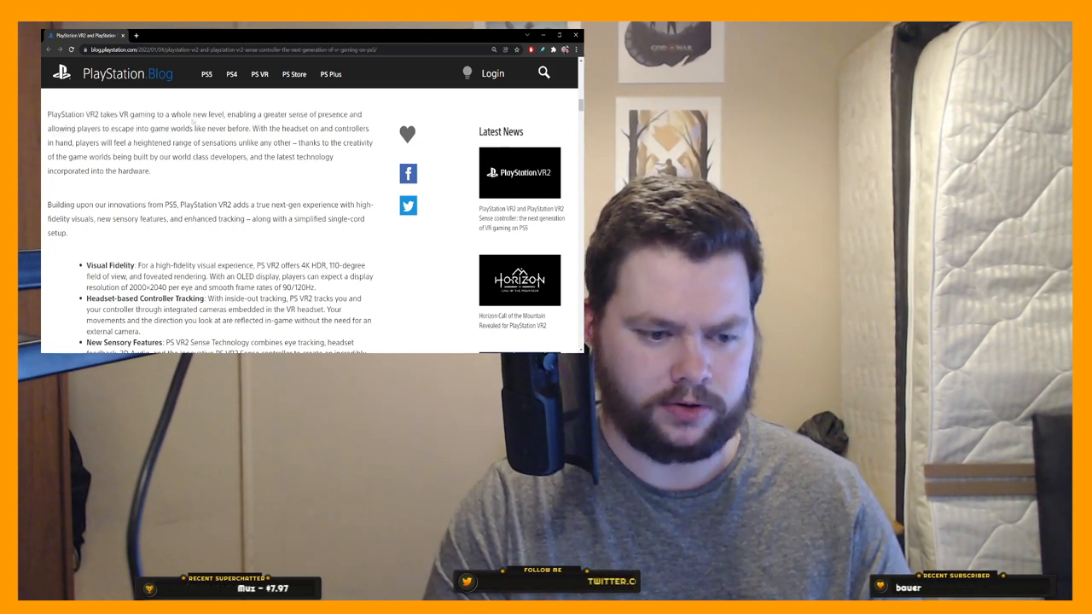
drag(149, 128, 250, 128)
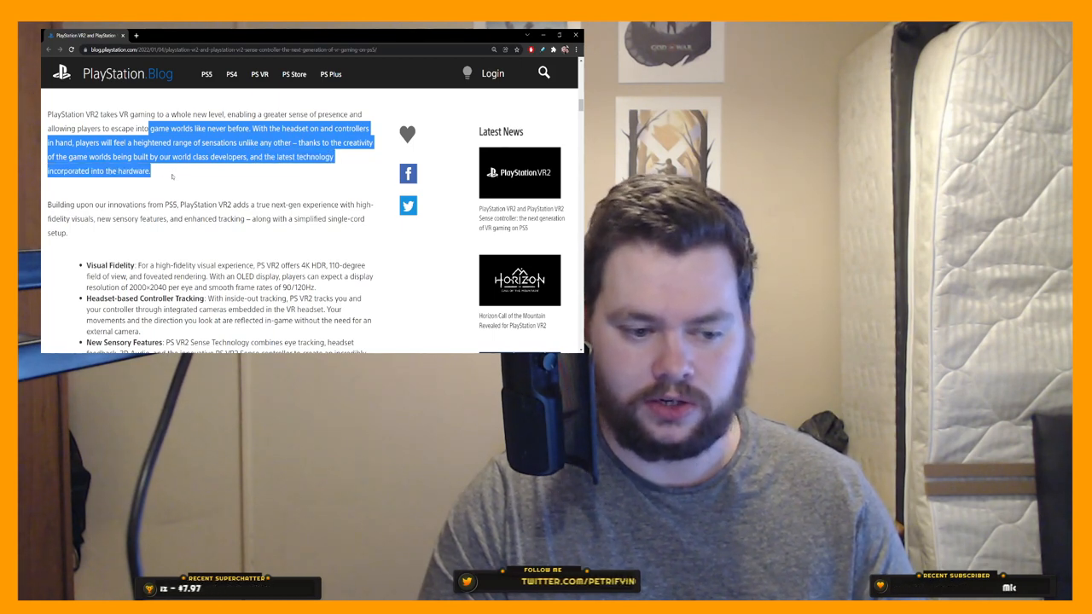
Highlight the 'Building upon' paragraph introducing the headset's feature list.
scroll(down, 3)
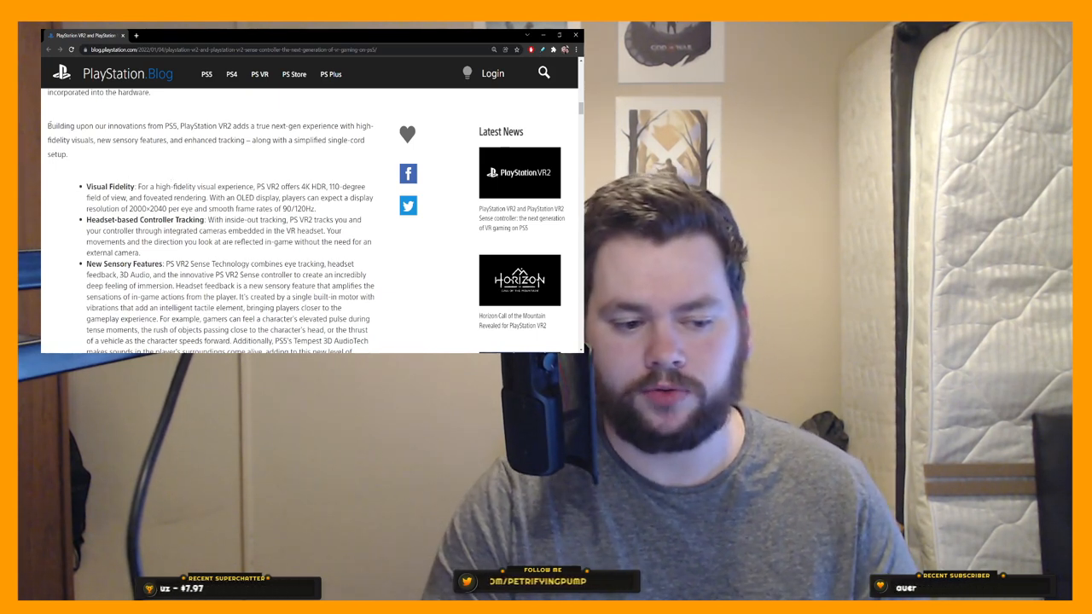
drag(48, 127, 180, 126)
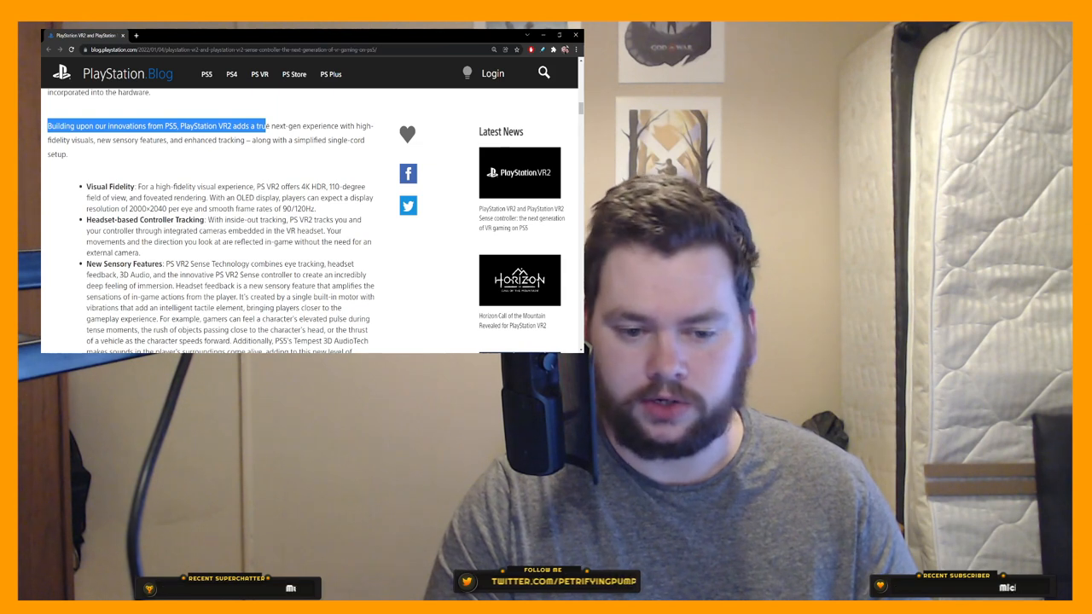
drag(266, 127, 109, 140)
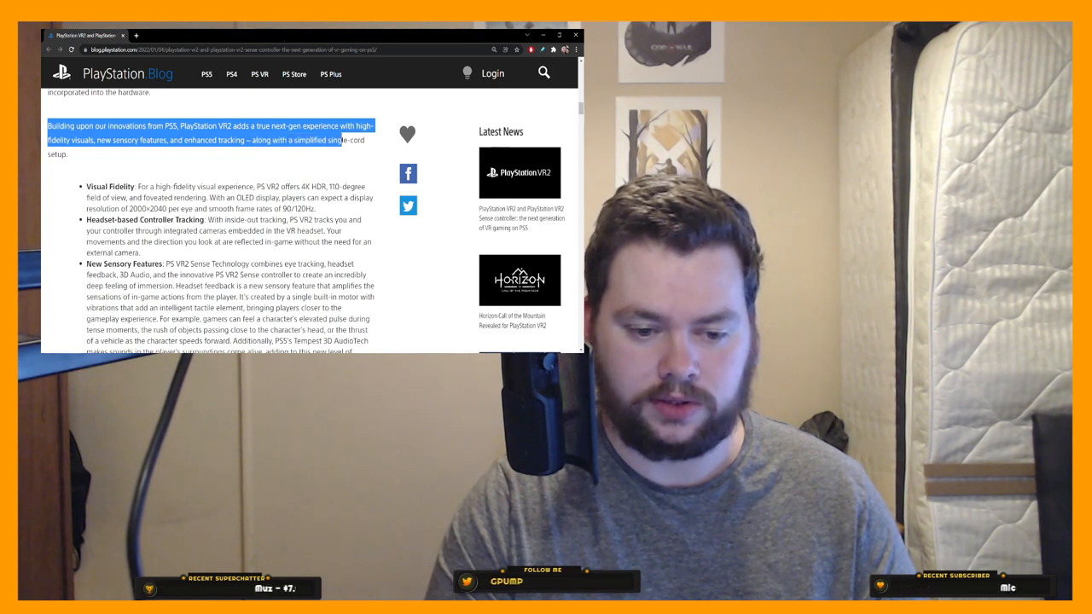
Read the Visual Fidelity, controller tracking and Tempest 3D AudioTech bullets, highlighting while reading.
scroll(down, 3)
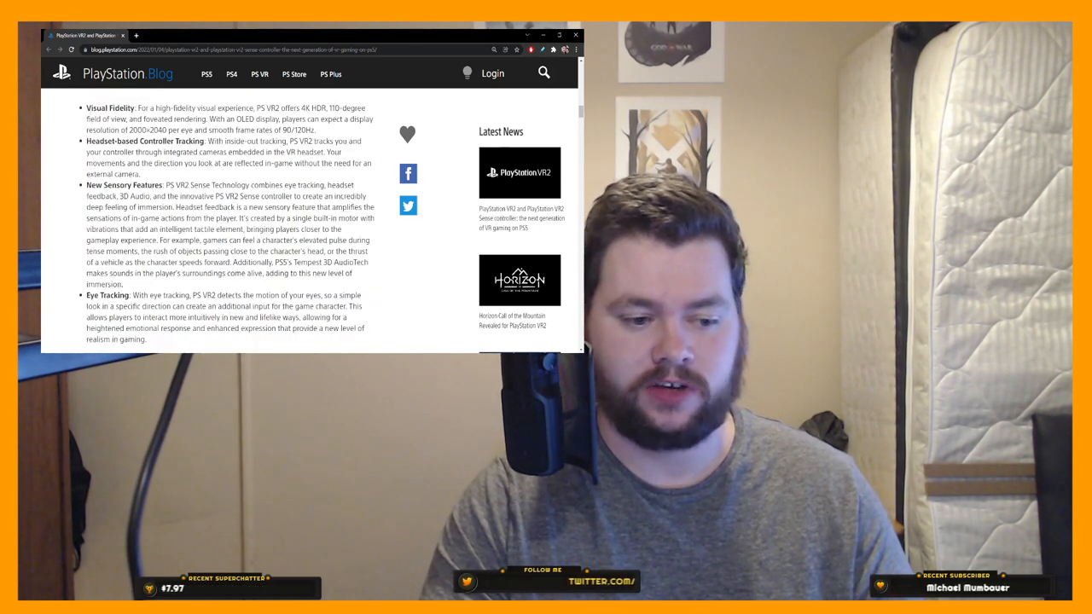
drag(87, 107, 198, 108)
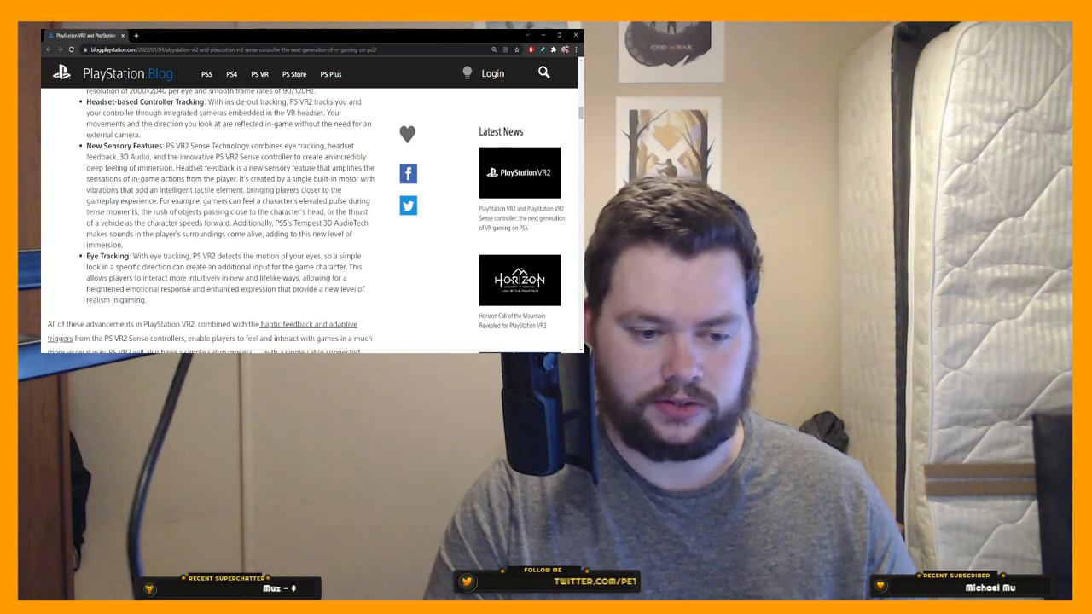
drag(207, 102, 266, 102)
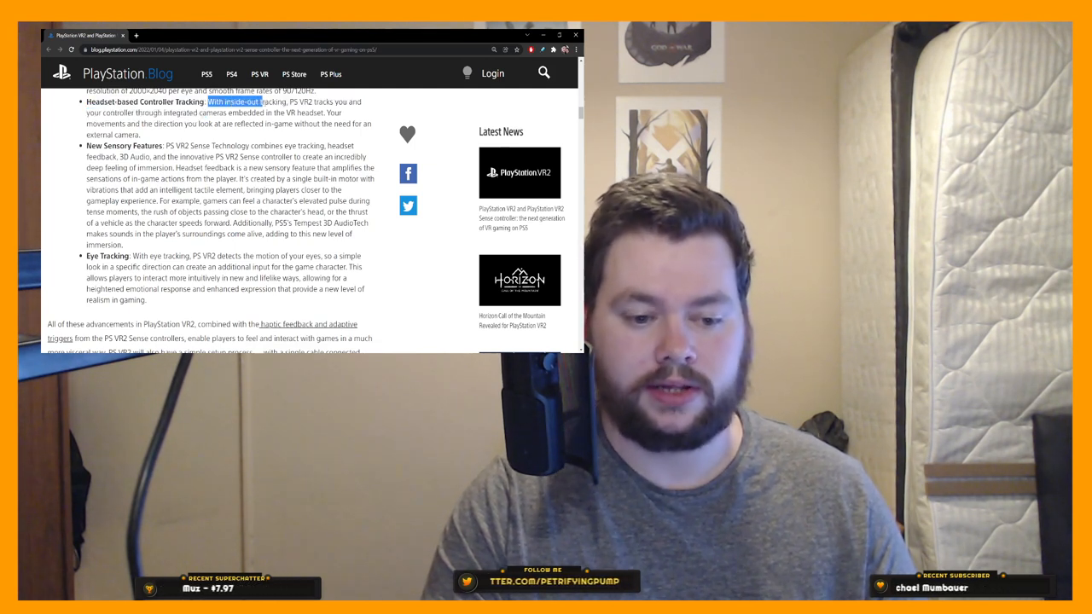
drag(265, 102, 208, 113)
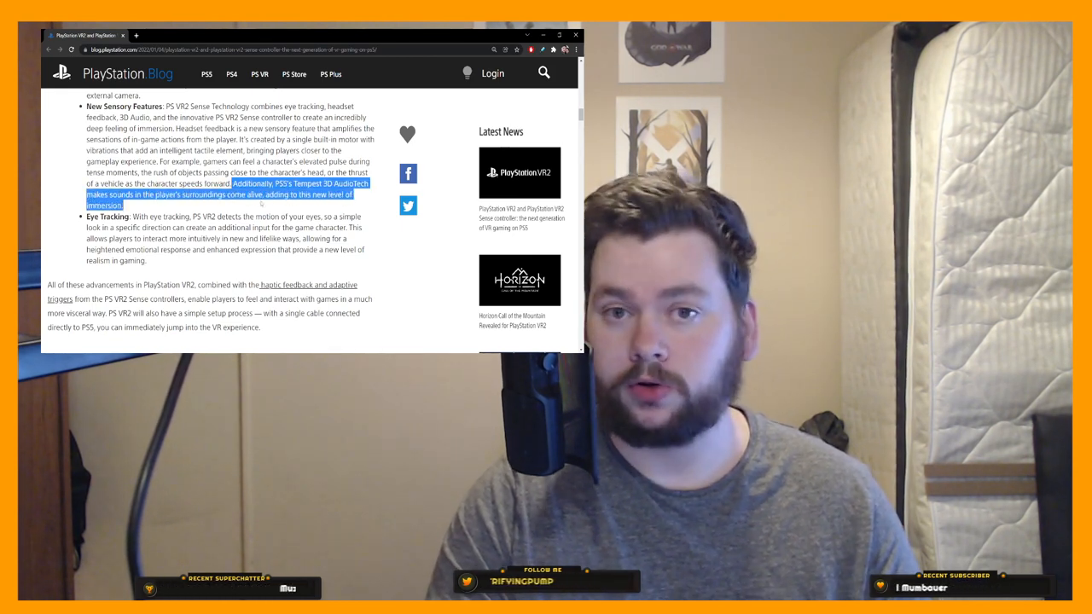
Finish the Eye Tracking bullet, highlighting its last sentence.
scroll(down, 3)
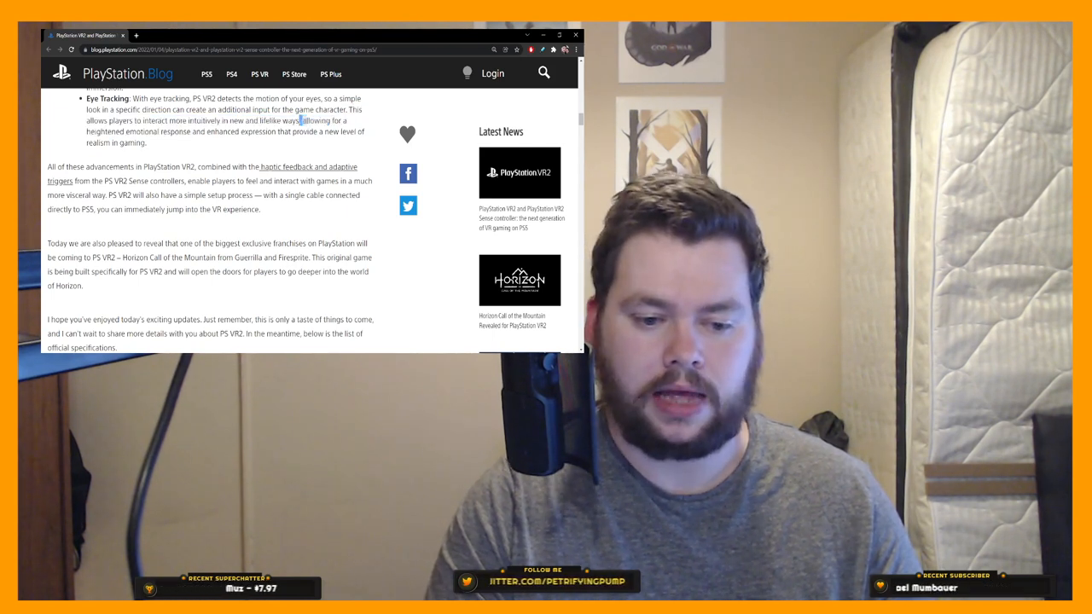
drag(300, 119, 204, 131)
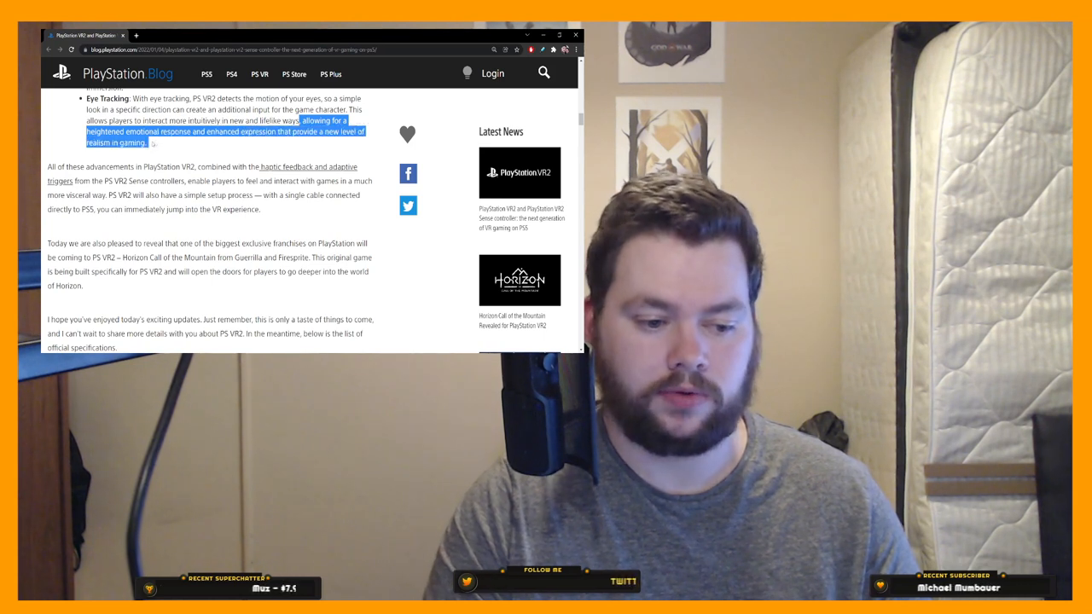
scroll(down, 3)
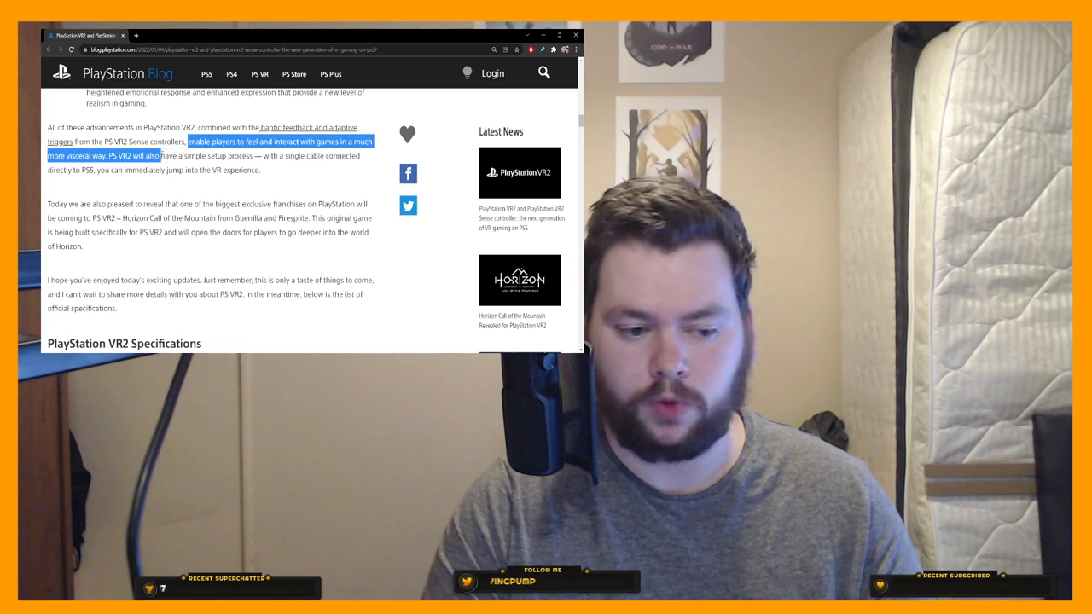
Highlight the haptic feedback and setup paragraph to its end, then clear the selection near the Specifications heading.
drag(155, 155, 229, 171)
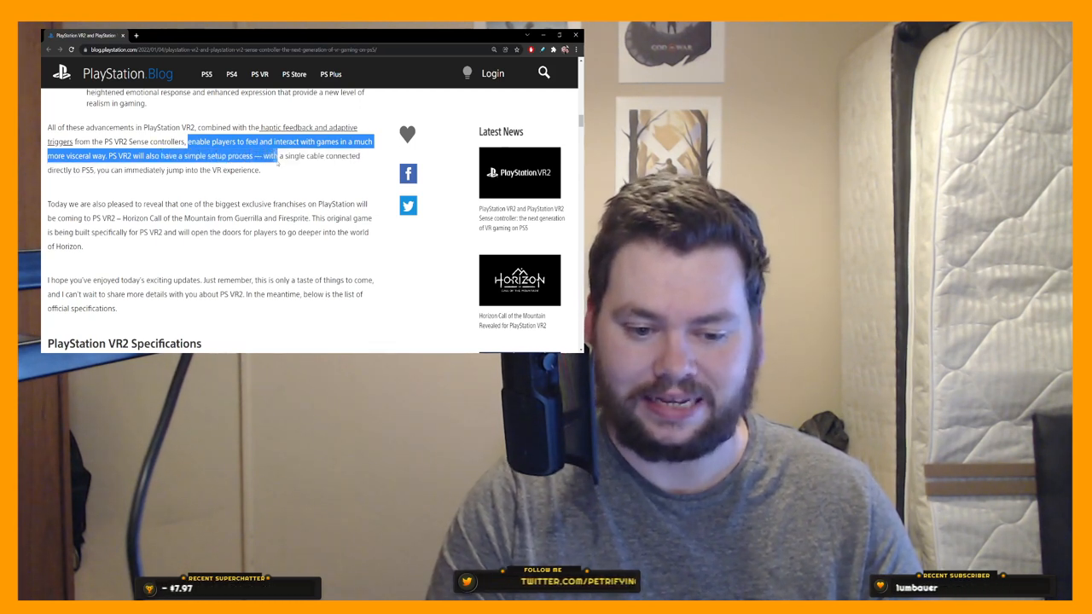
drag(277, 156, 133, 171)
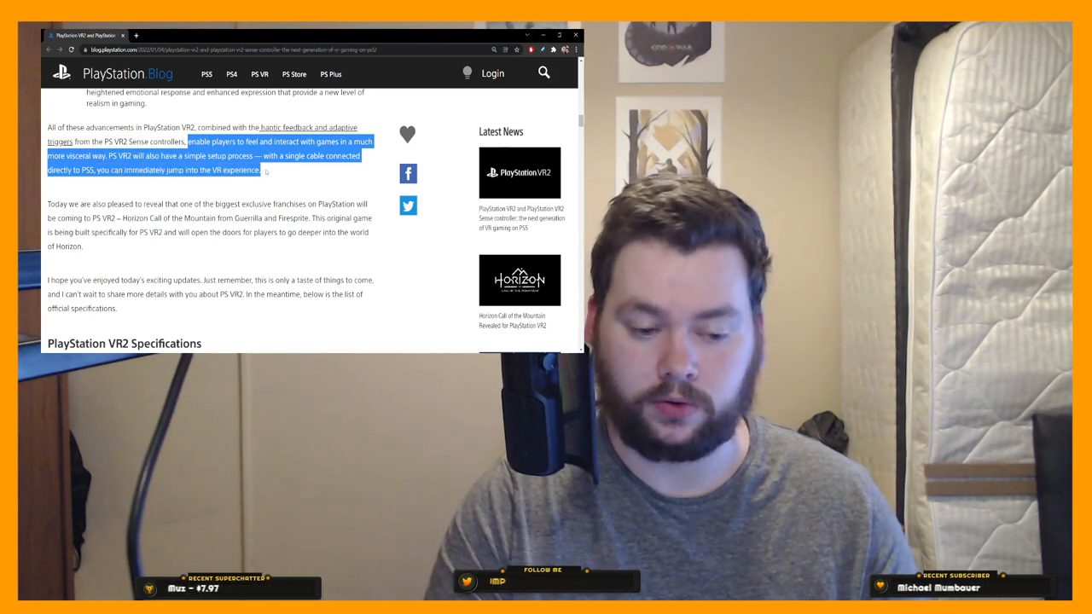
click(277, 174)
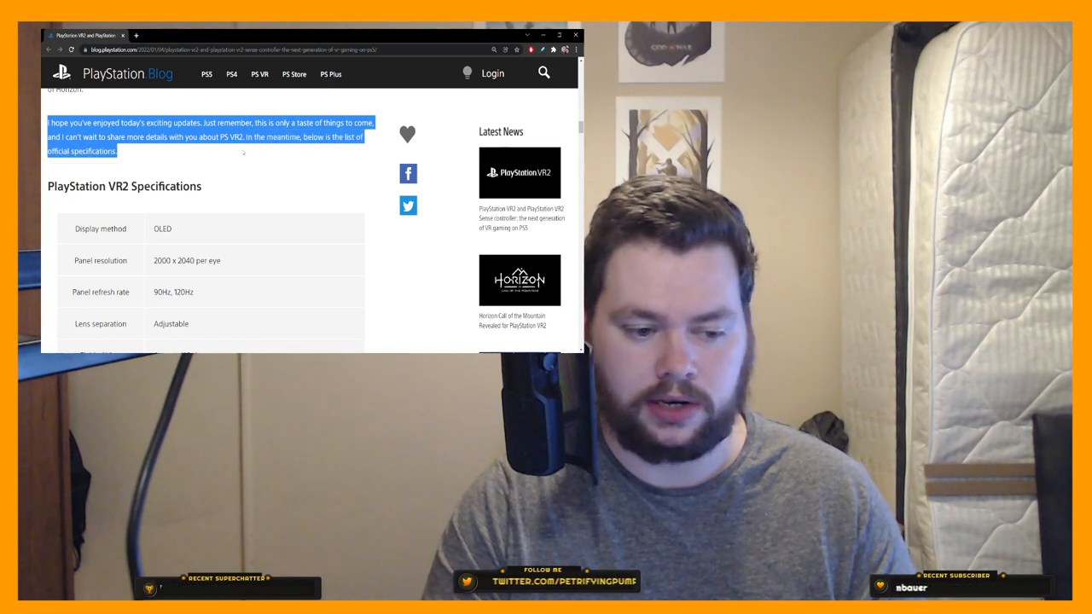
Go through the PlayStation VR2 headset specifications table, highlighting a row while reading.
scroll(down, 3)
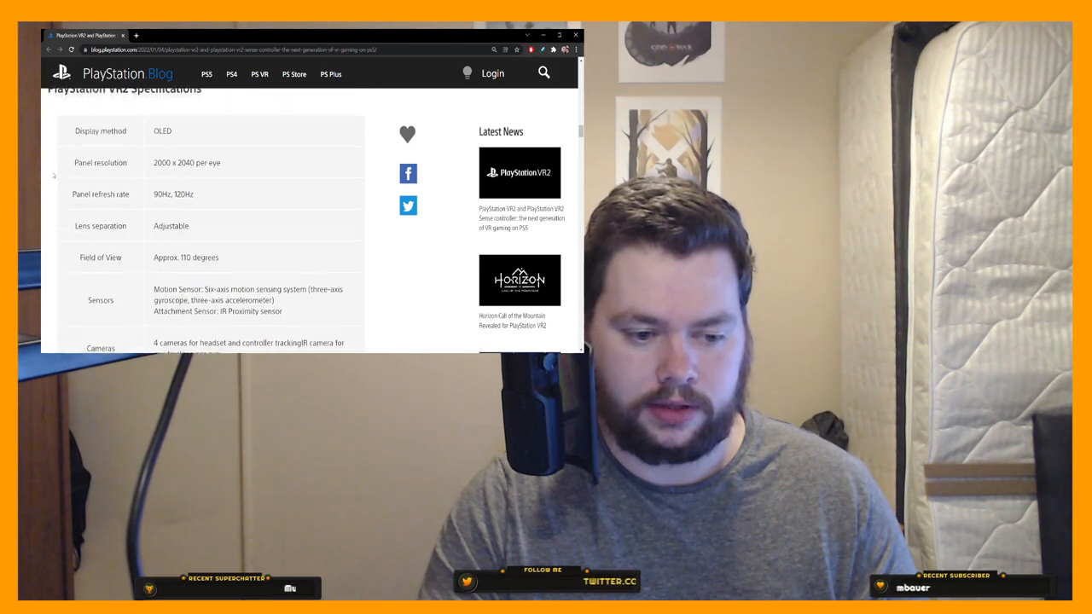
scroll(down, 3)
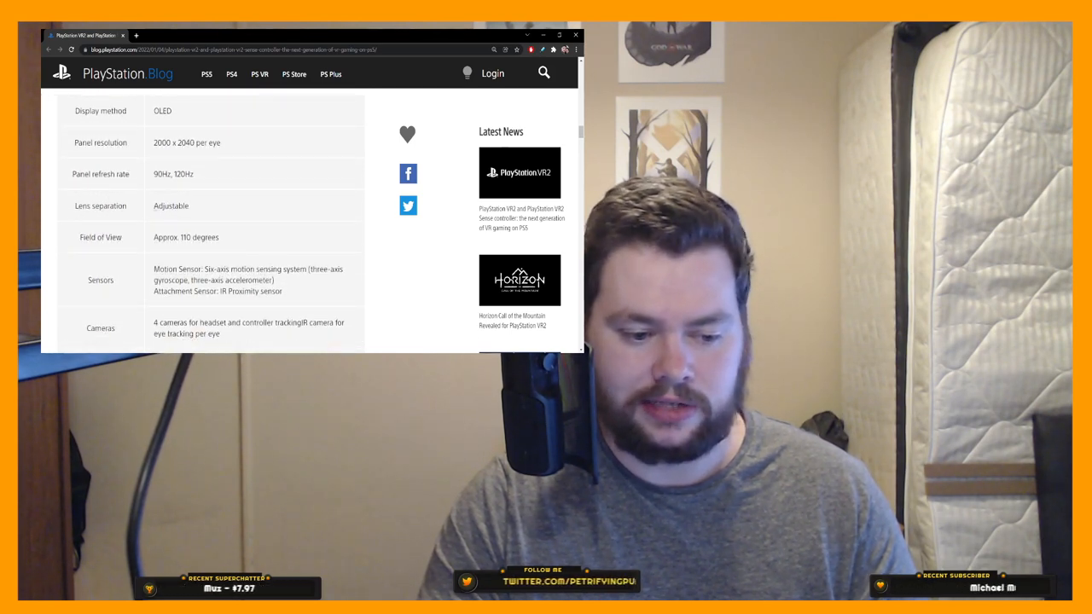
scroll(down, 3)
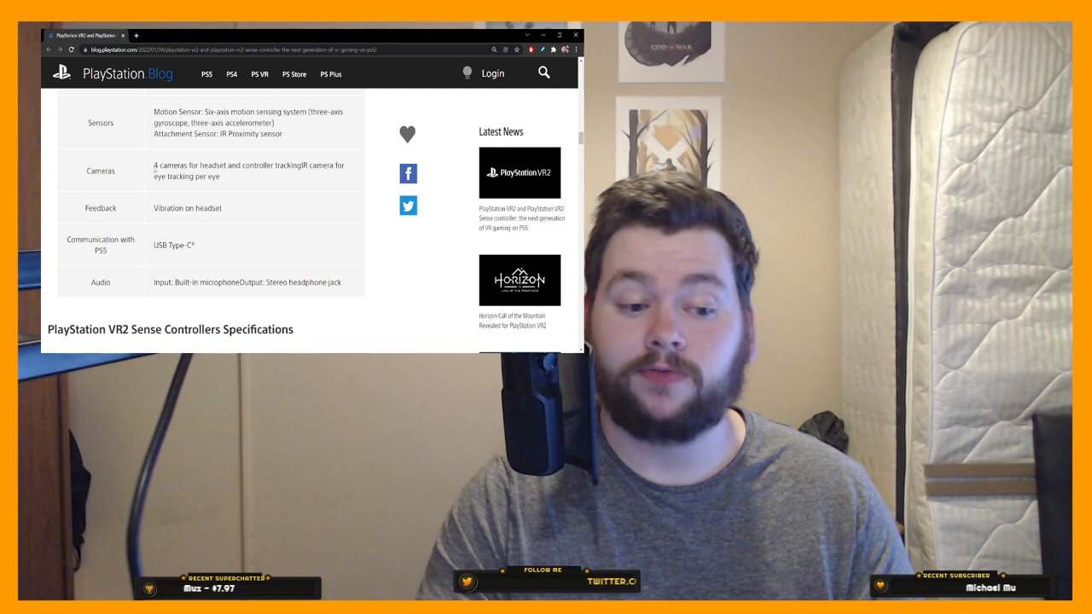
drag(153, 164, 226, 176)
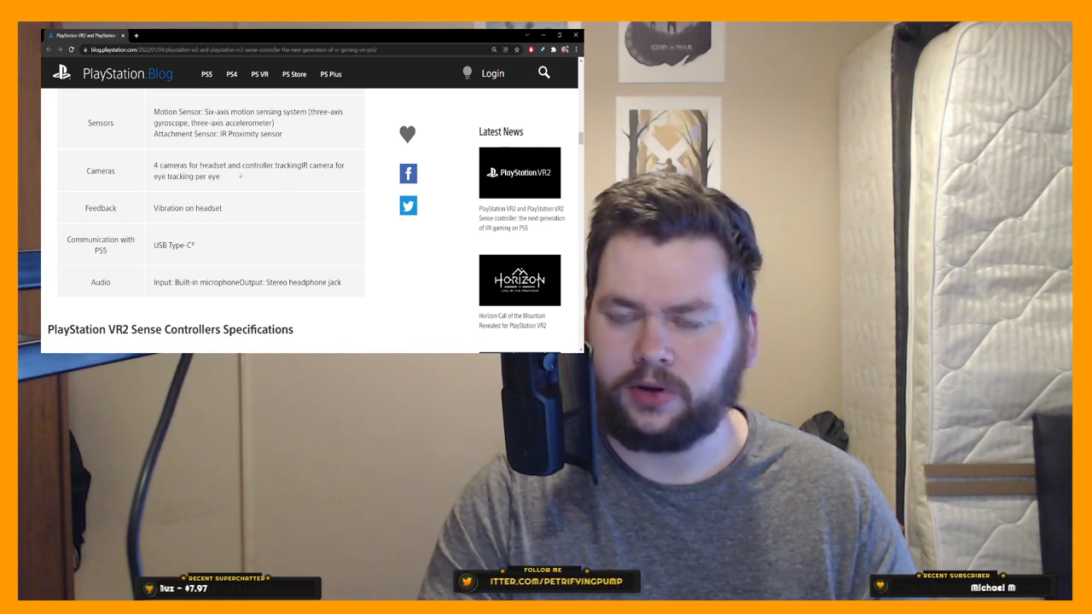
Continue through the VR2 Sense Controllers specifications down to the Battery row.
scroll(down, 3)
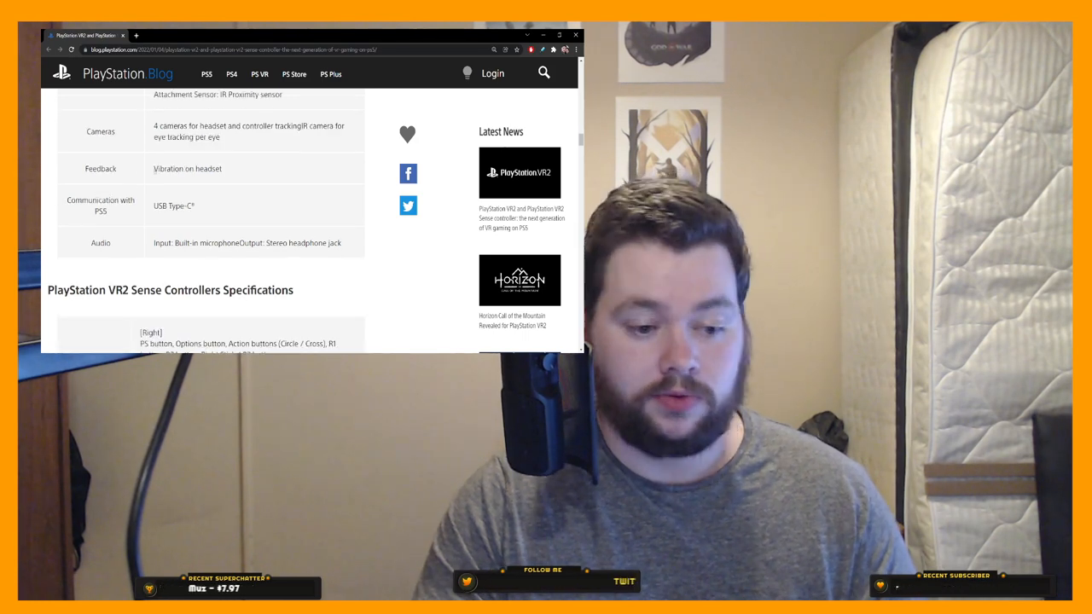
scroll(down, 3)
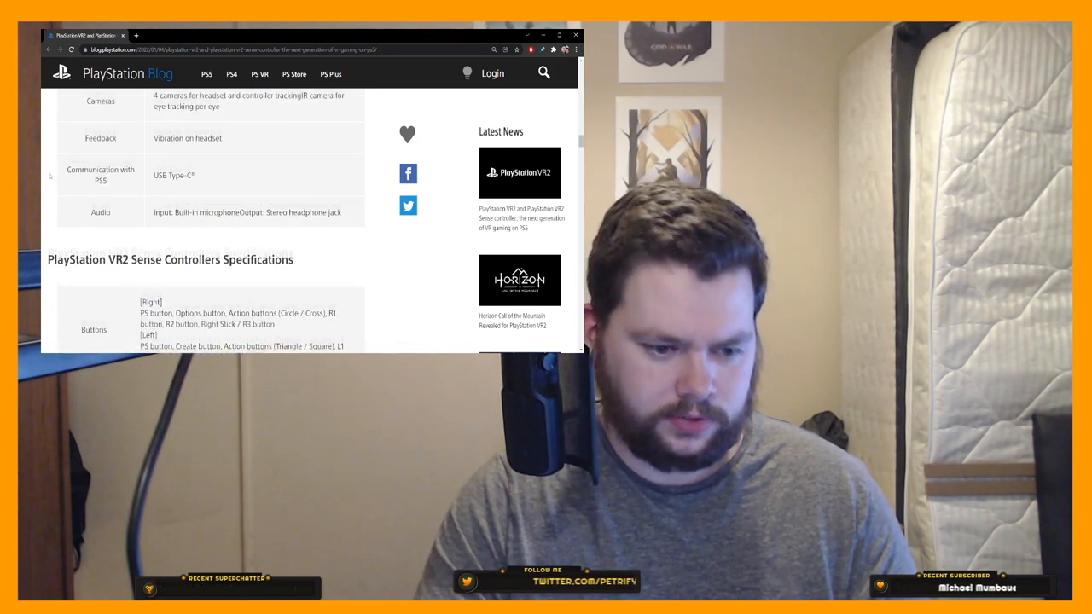
scroll(down, 3)
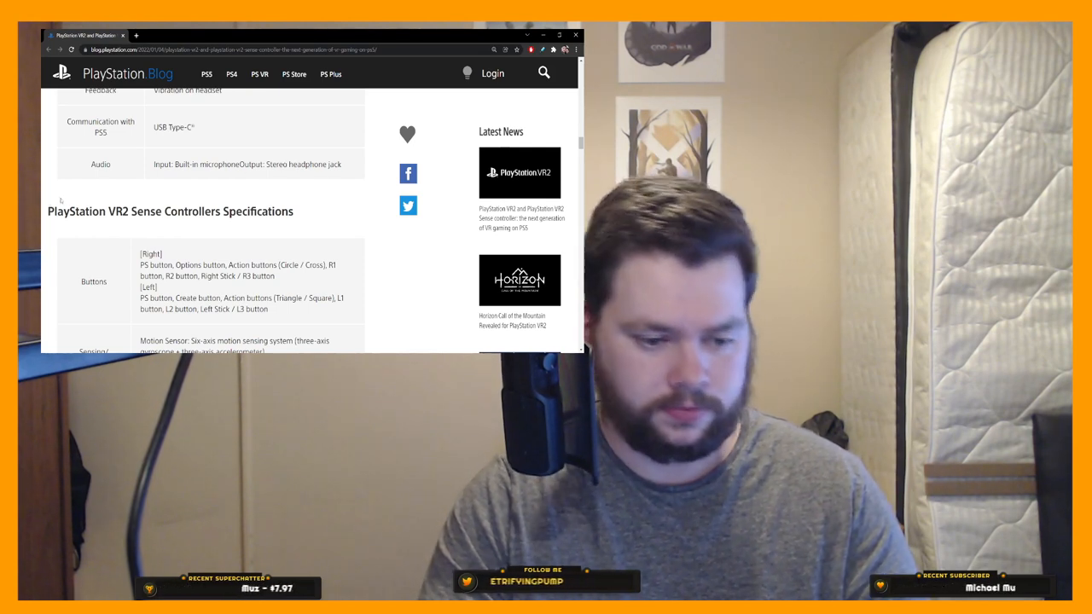
scroll(down, 3)
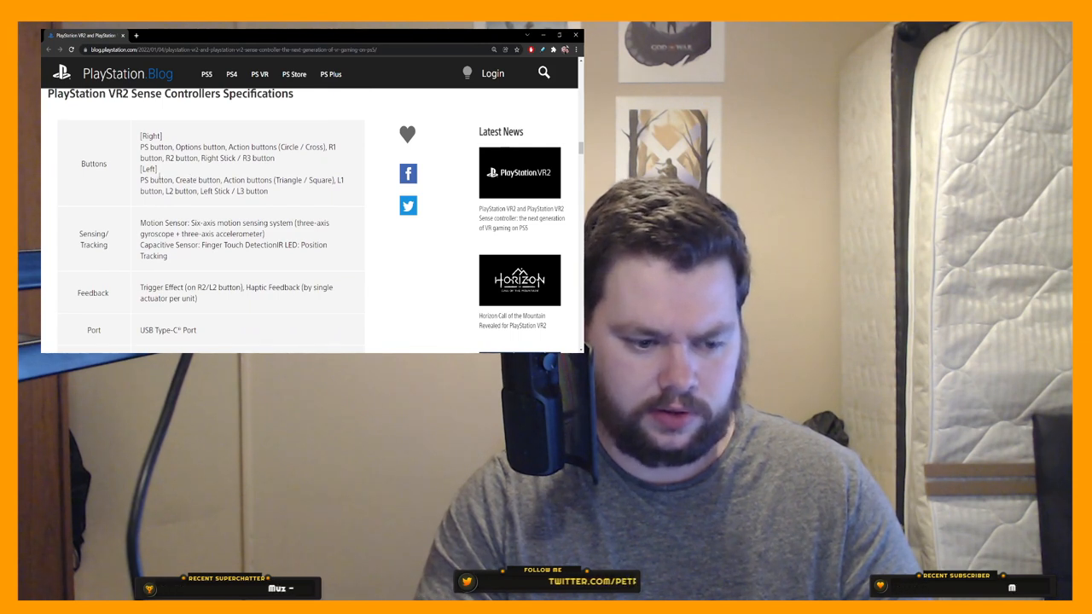
scroll(down, 3)
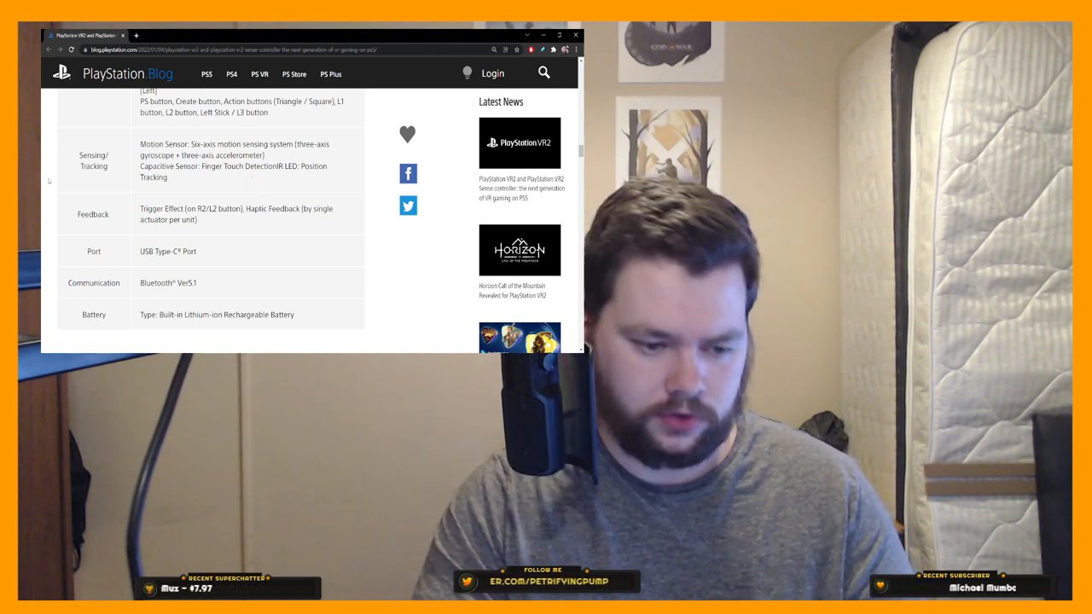
Scroll back to the top of the article showing the blog banner and VR2 title.
scroll(up, 3)
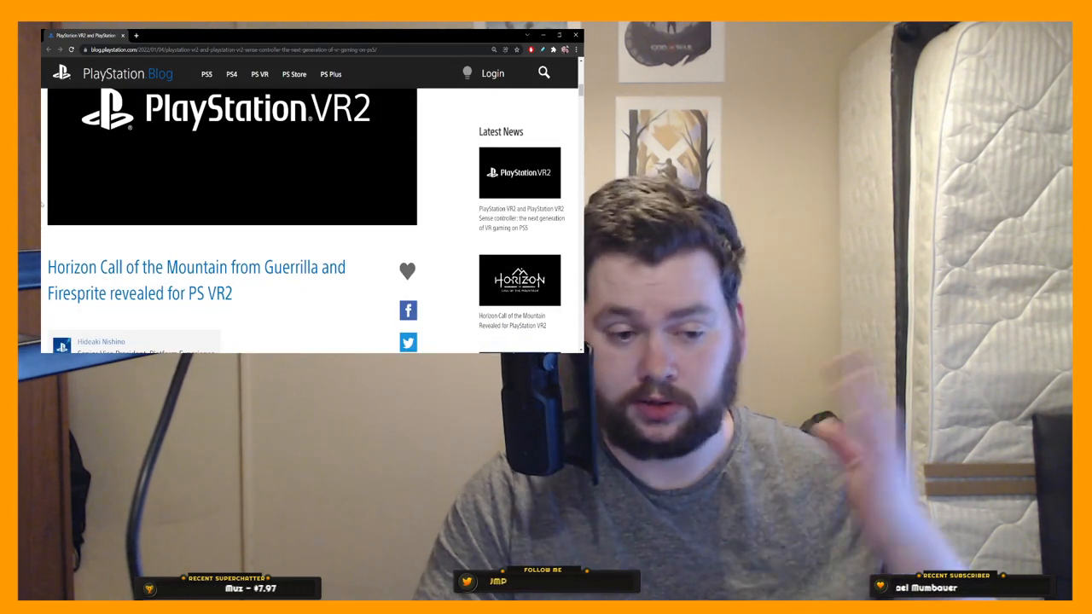
scroll(down, 3)
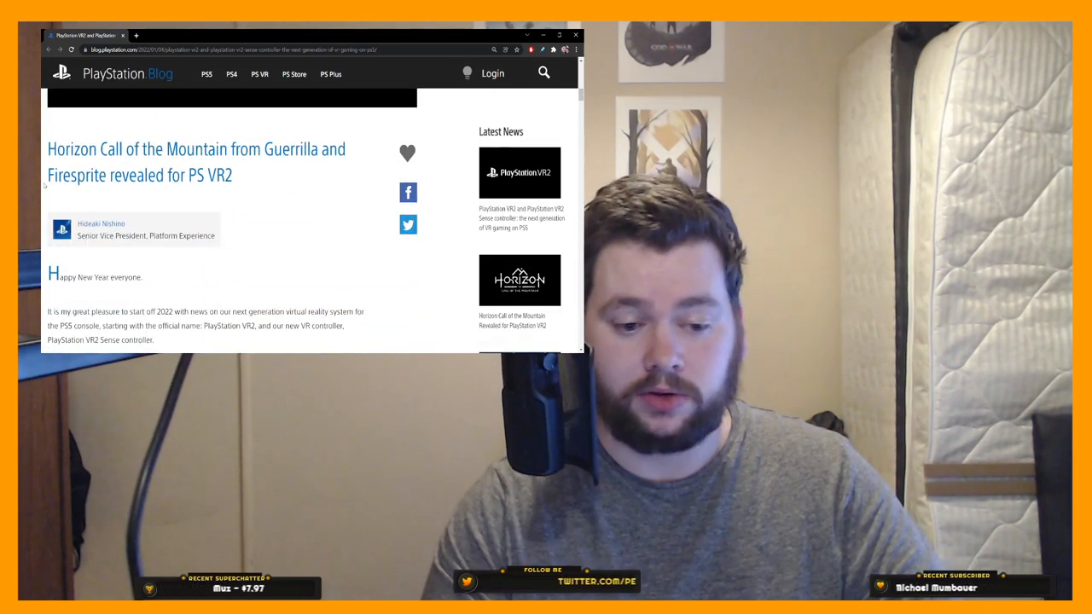
scroll(down, 3)
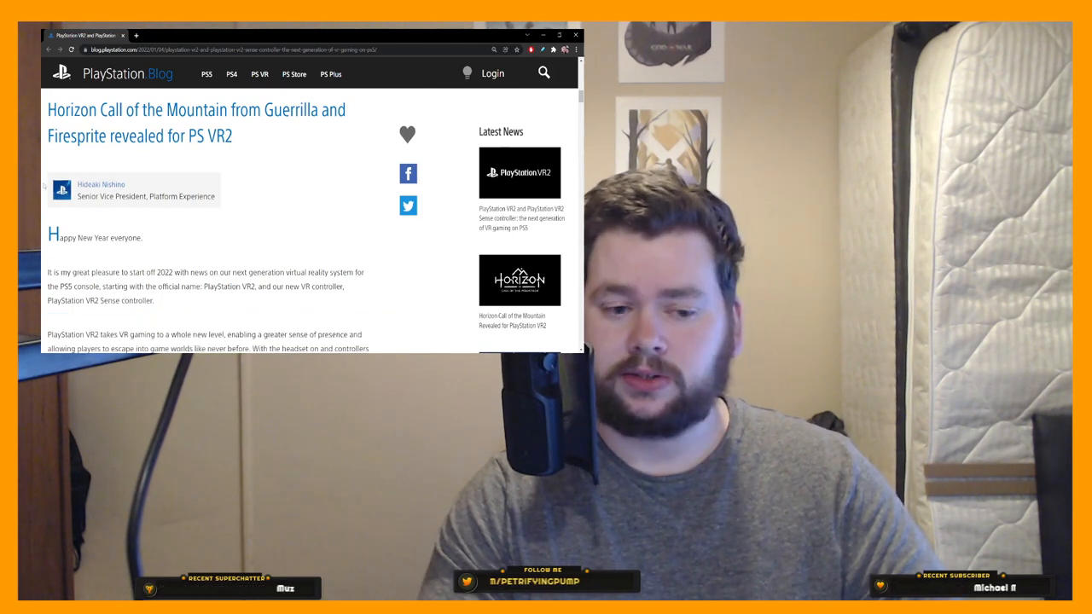
scroll(down, 3)
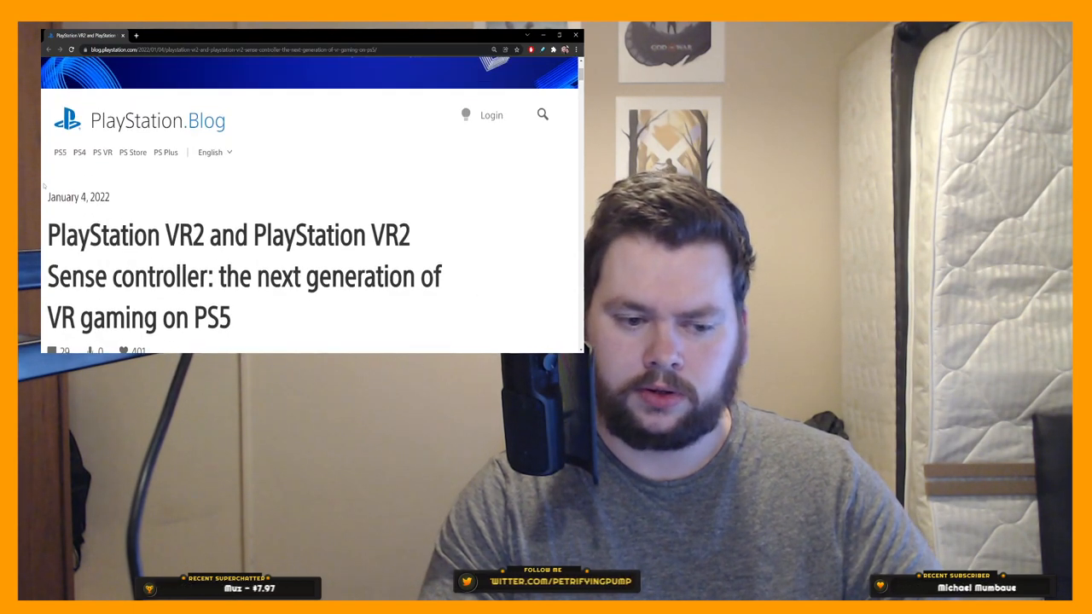
scroll(up, 3)
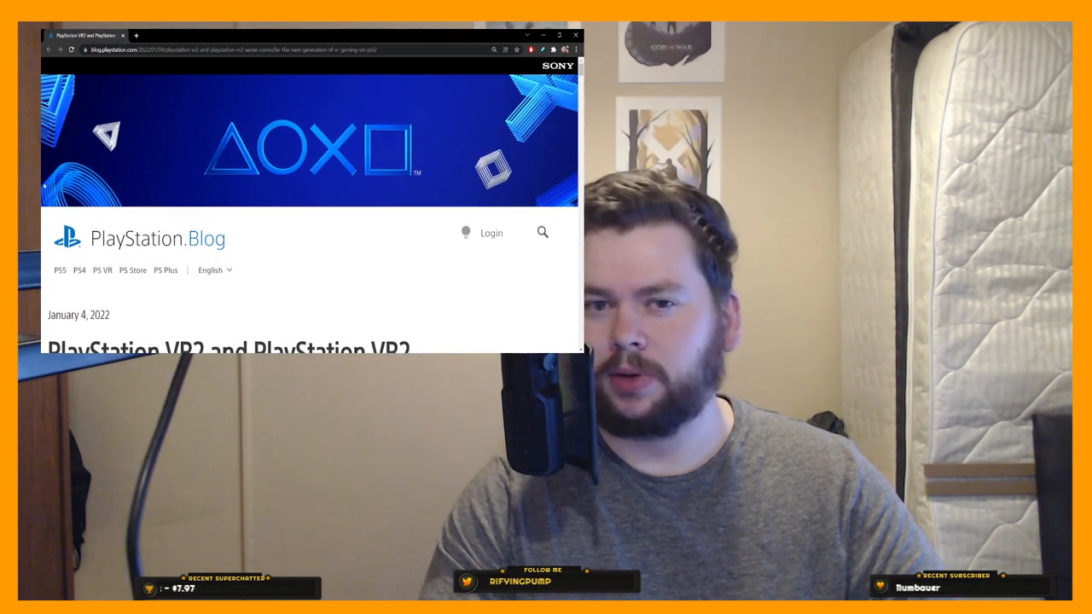